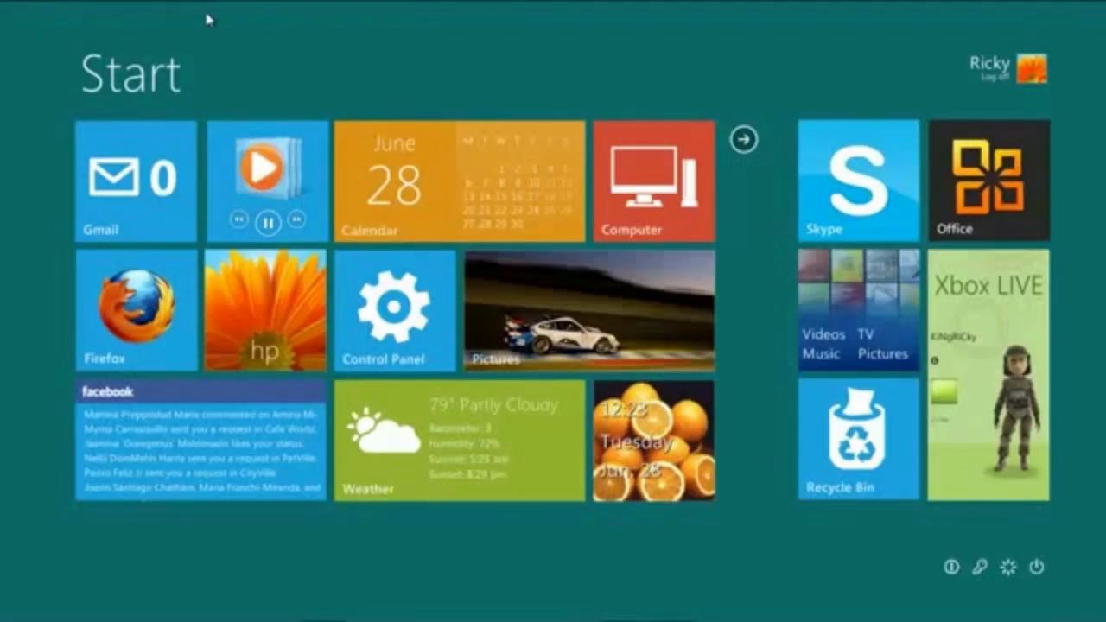
Step: Open the Panels add-on gallery and advance to its Text Items page
left_click(270, 186)
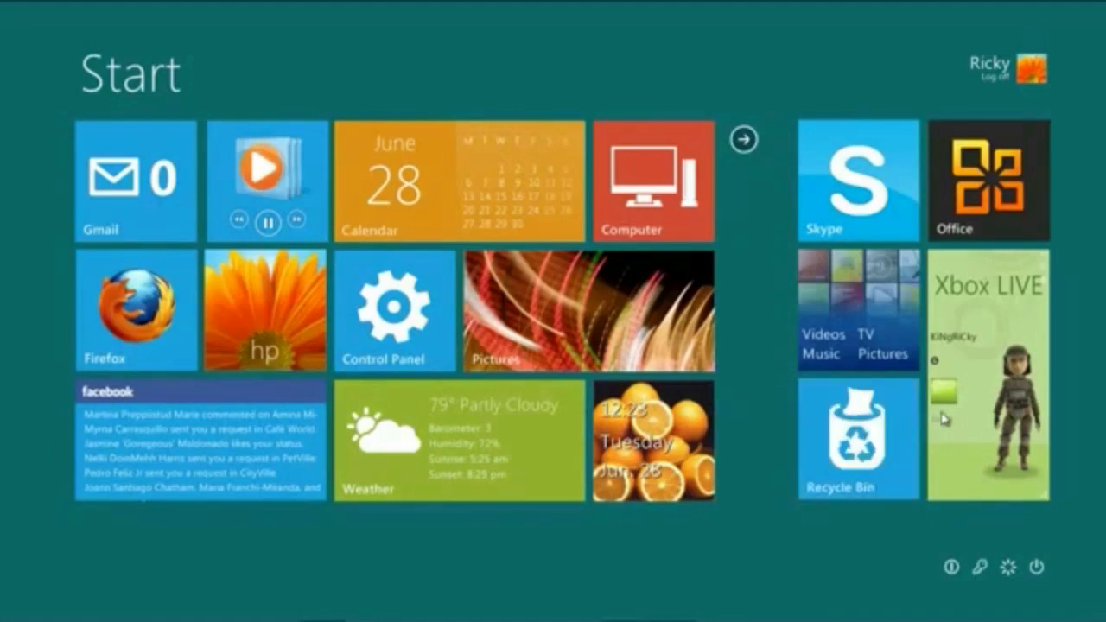
mouse_move(771, 189)
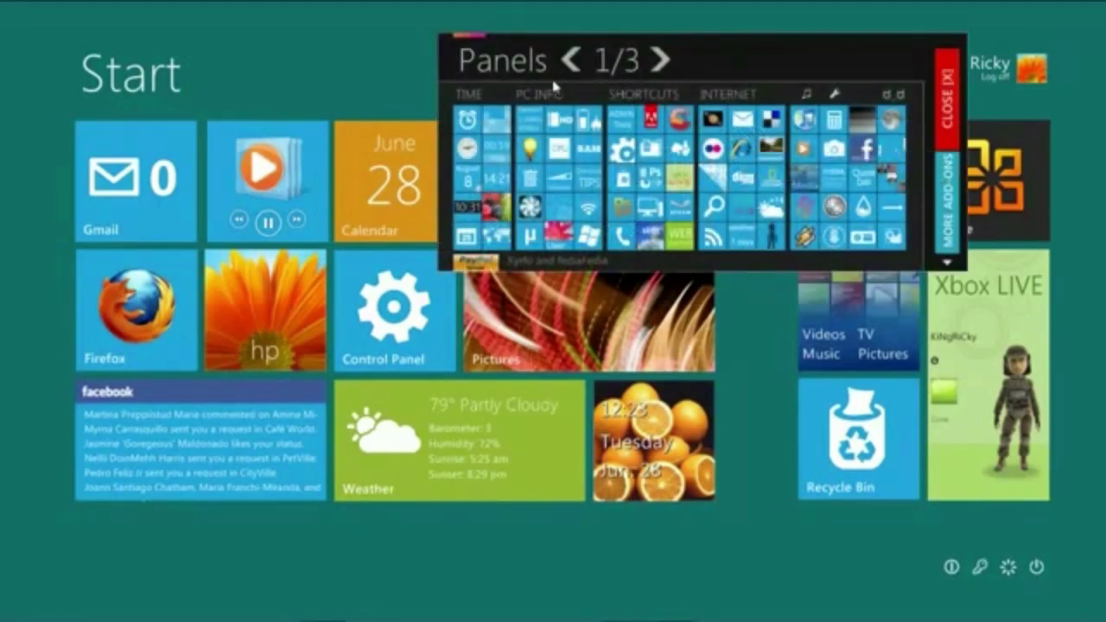
mouse_move(543, 105)
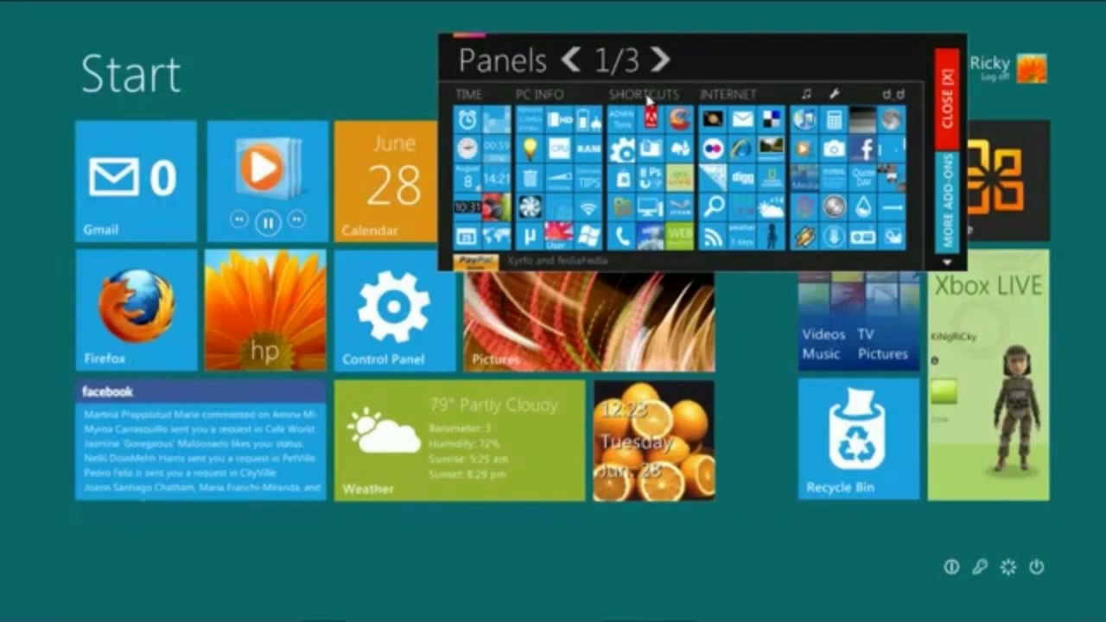
mouse_move(774, 102)
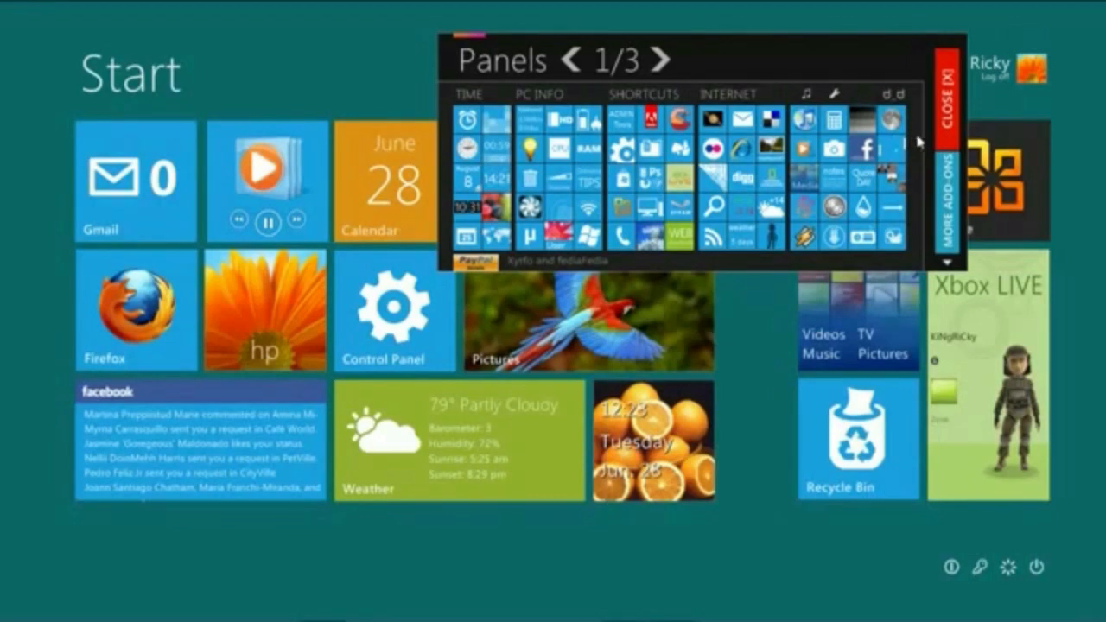
left_click(950, 99)
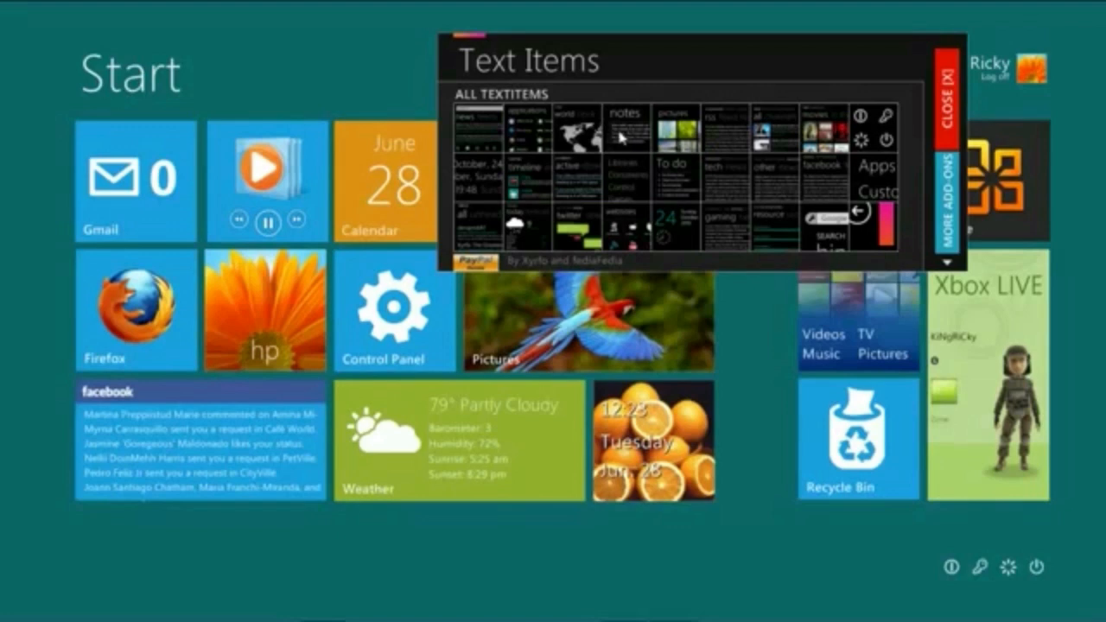
mouse_move(731, 138)
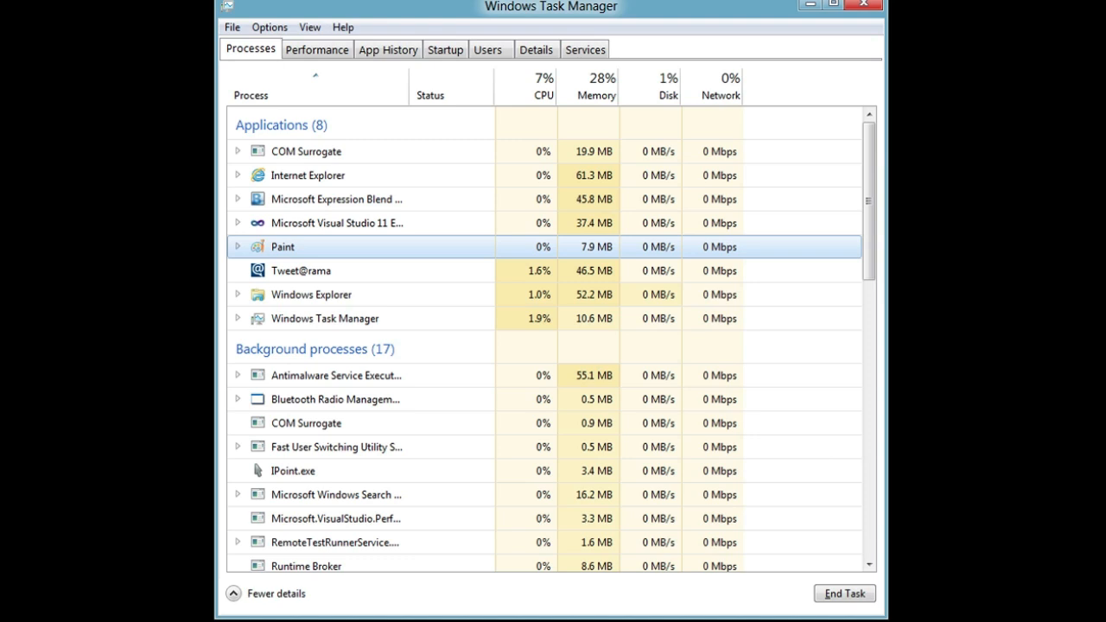
left_click(316, 49)
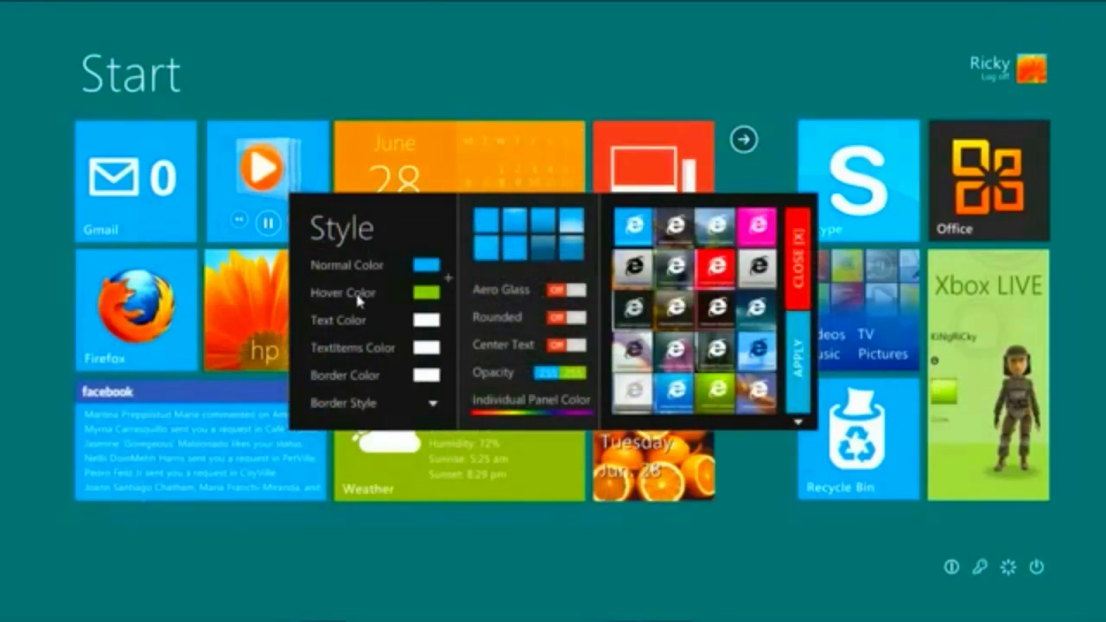
mouse_move(399, 396)
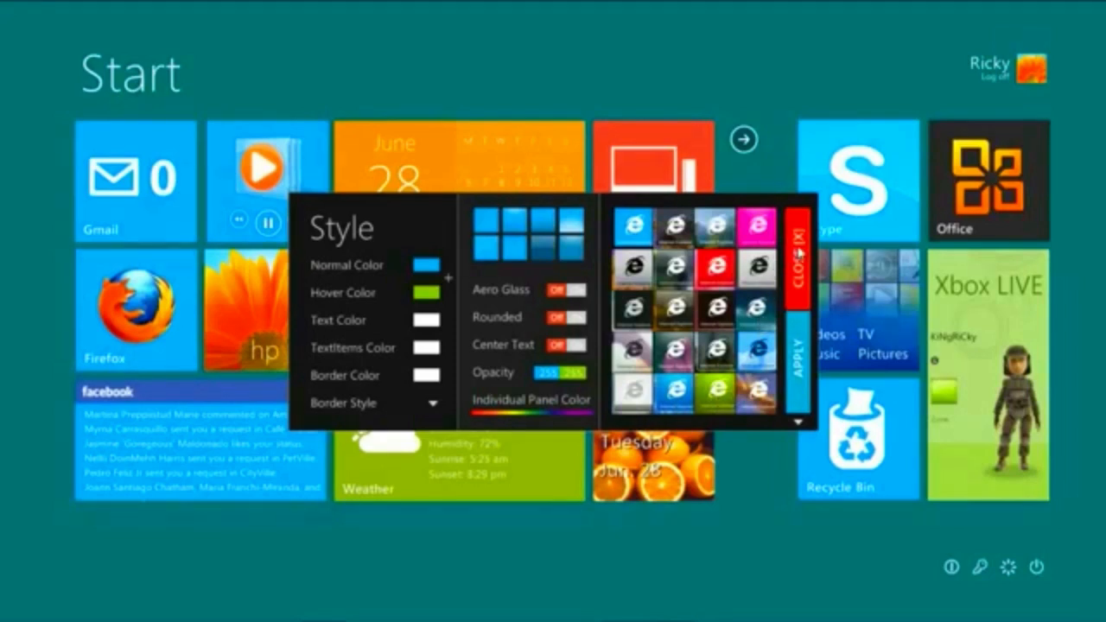
Step: Review the tile colour, glass, rounding, centring and opacity settings, then close the Style overlay
left_click(796, 251)
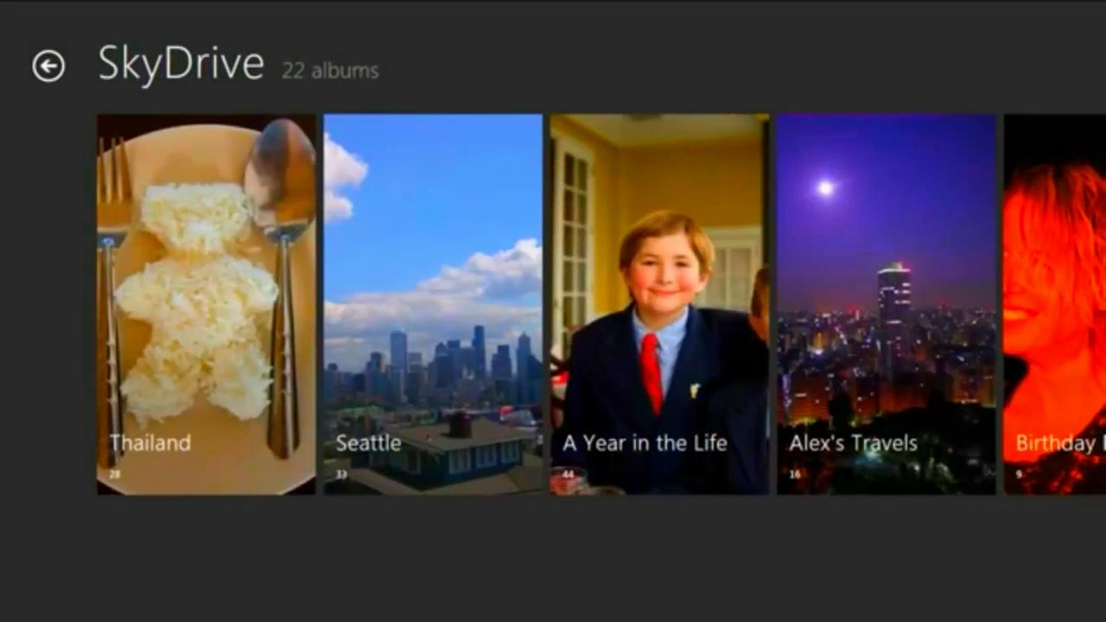
Step: Browse the A Year in the Life album, then return to the album list
left_click(646, 303)
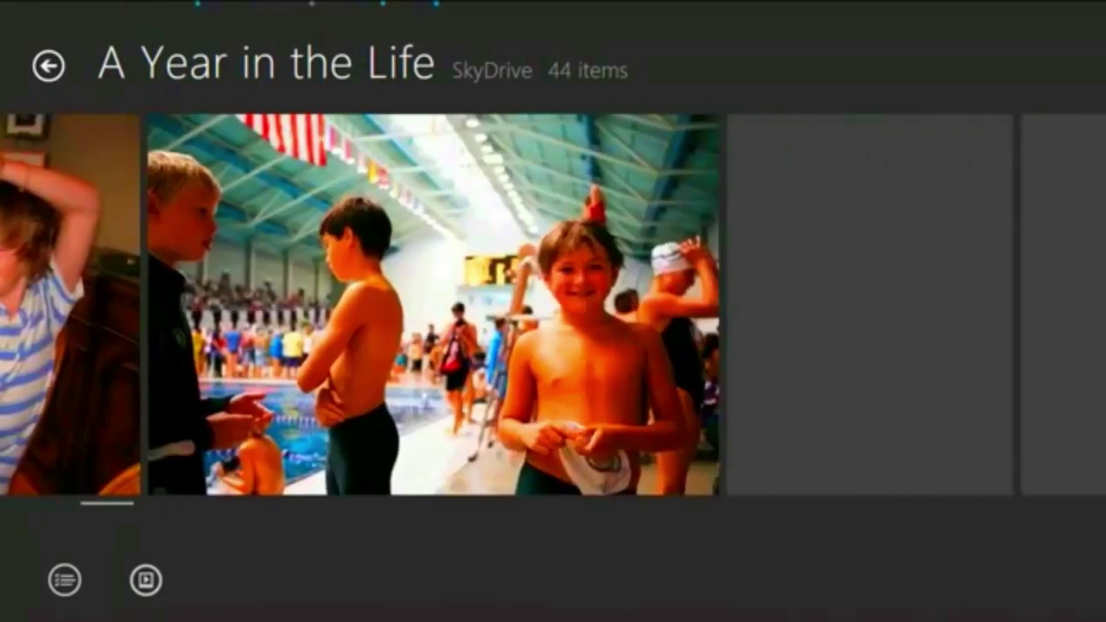
scroll("right", 3)
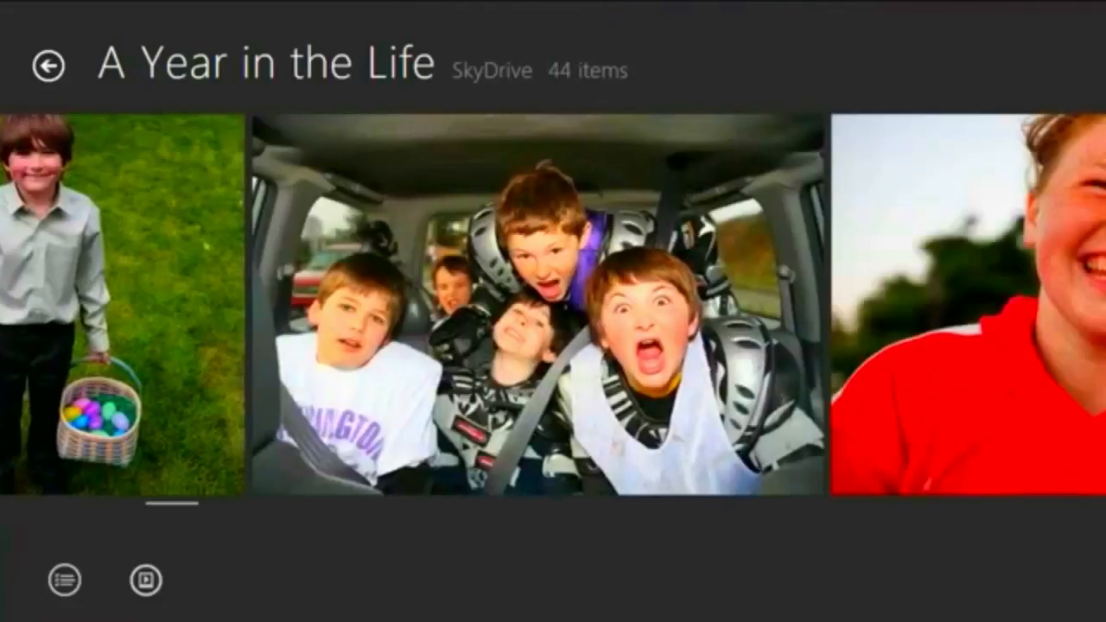
left_click(56, 67)
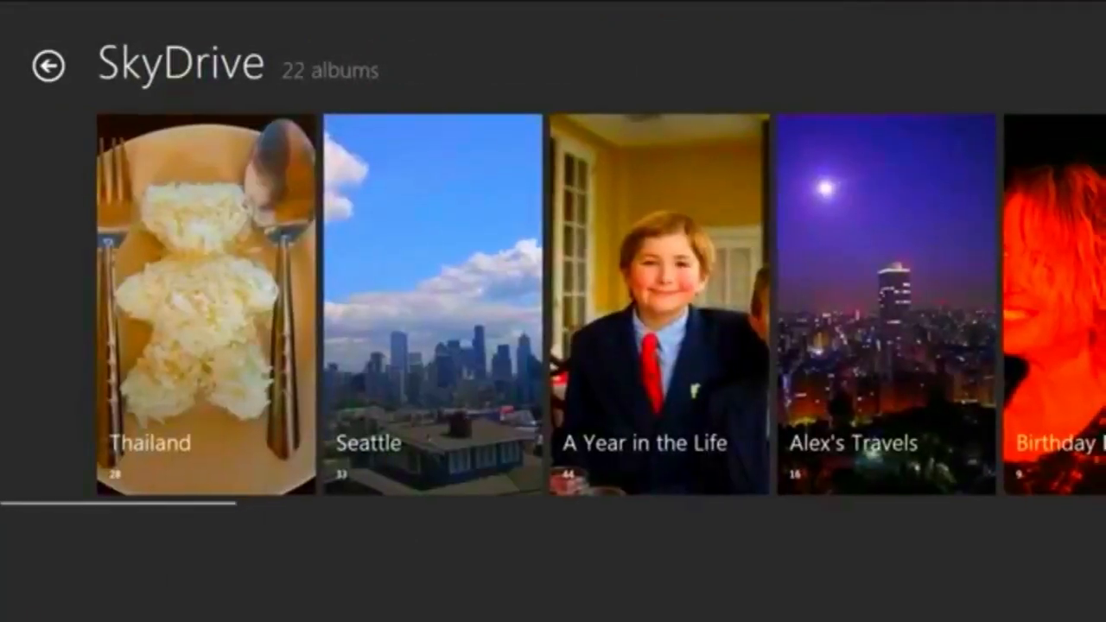
Step: Open Alex's Travels album and scroll through its 16 photos
left_click(55, 66)
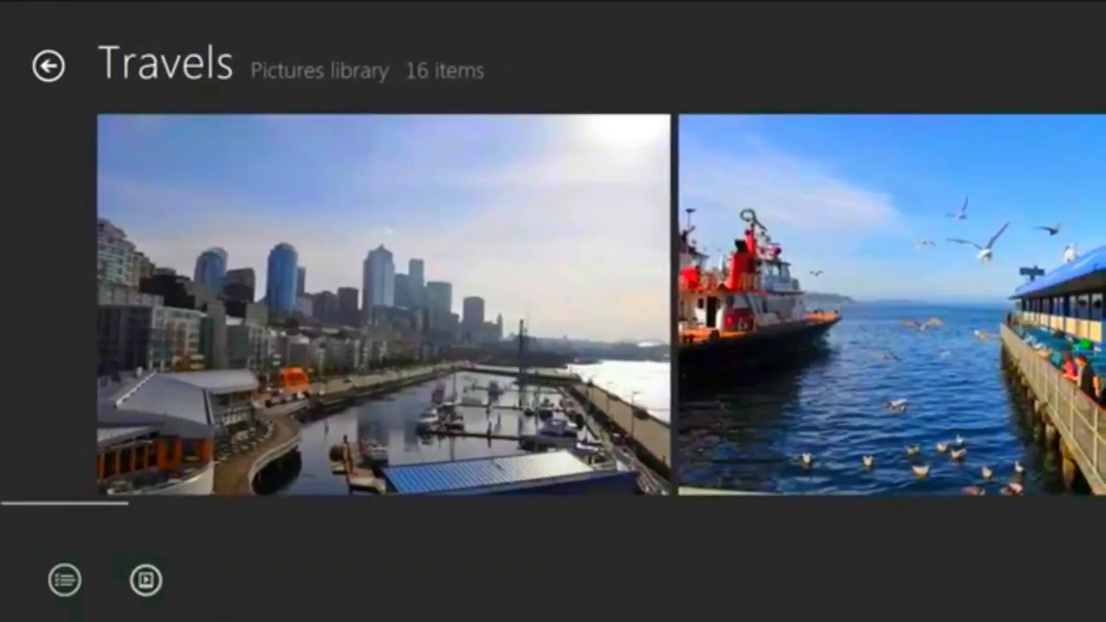
scroll("right", 3)
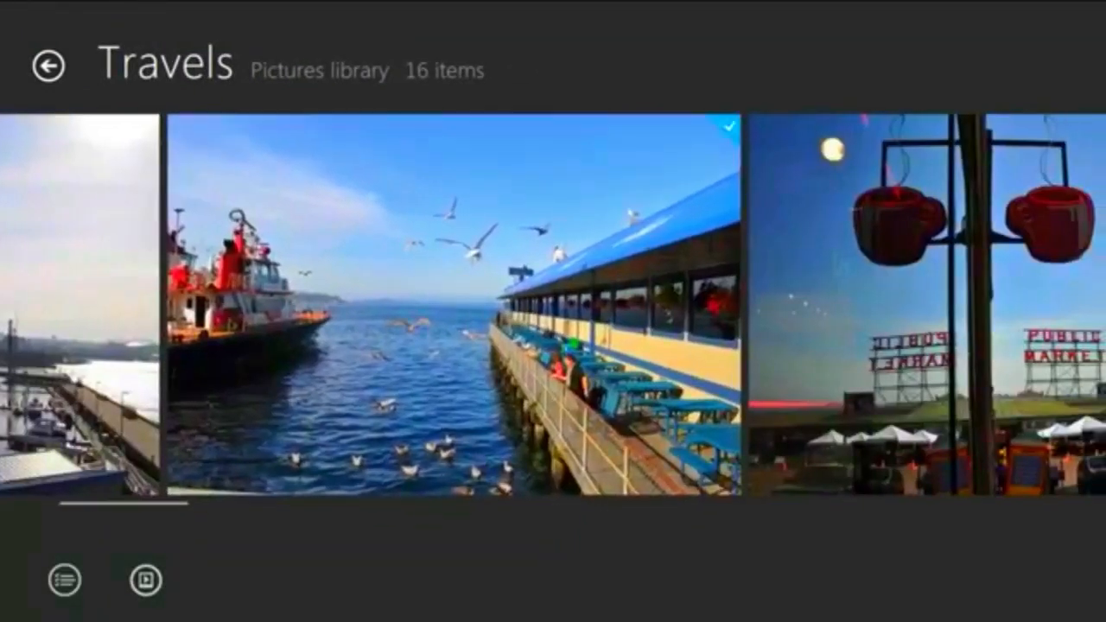
scroll("right", 3)
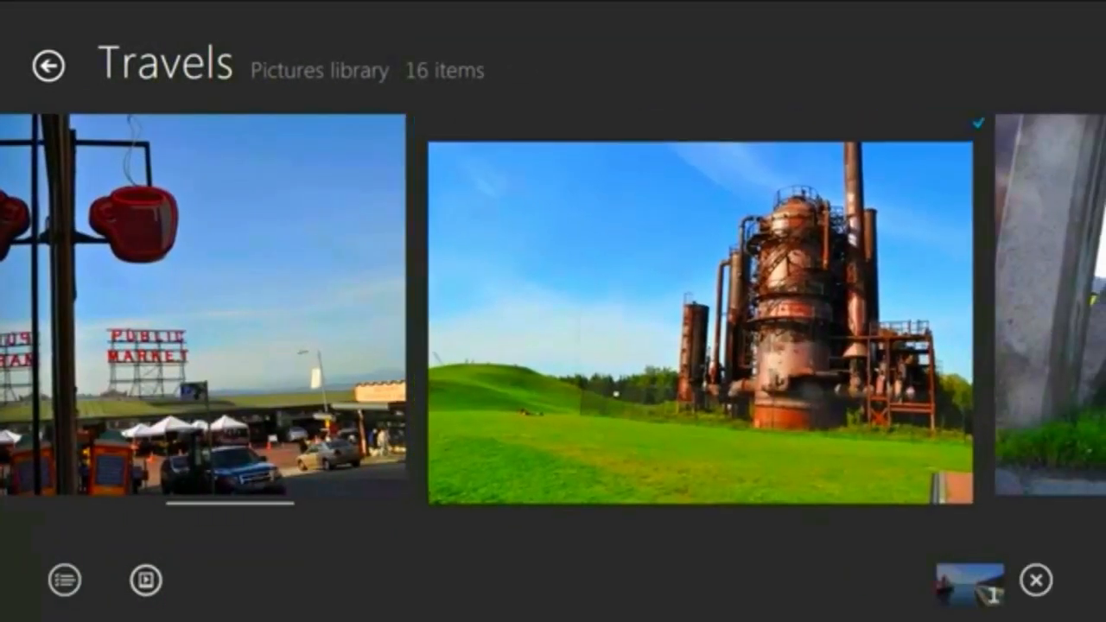